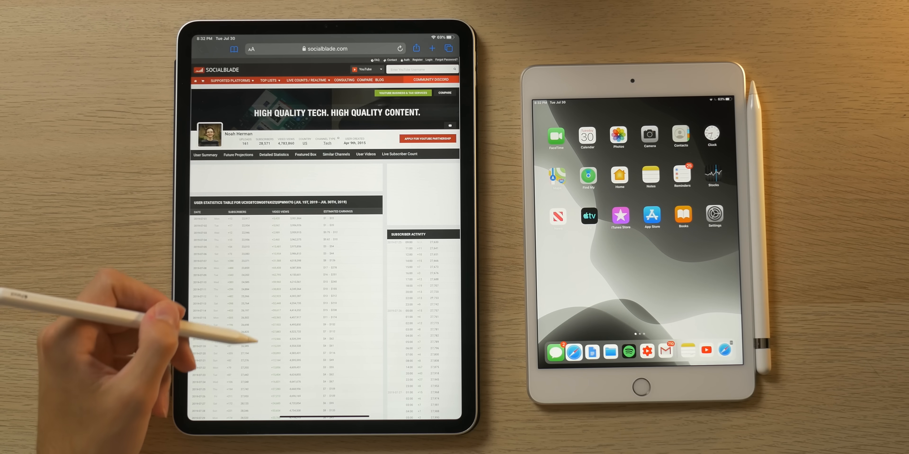
- Scroll the Social Blade statistics page before heading to news.google.com
{"action": "scroll", "scroll_direction": "down", "scroll_amount": 3}
{"action": "type", "text": "news"}
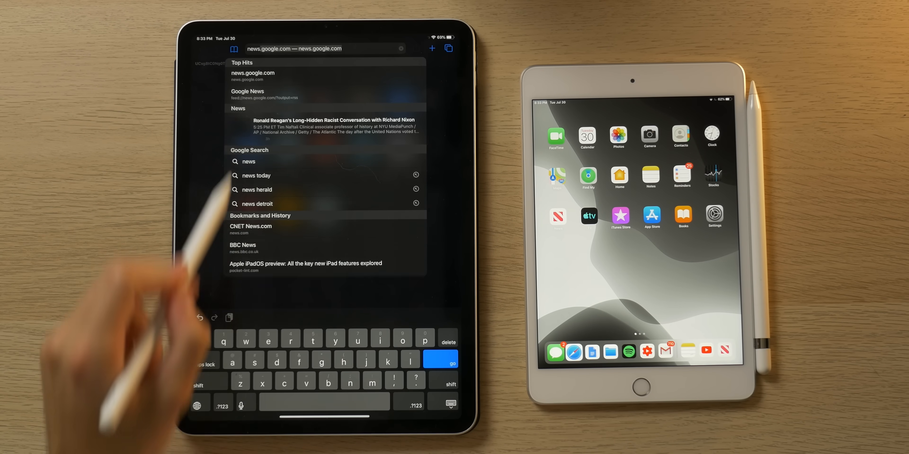
- Load Google News and read the CBS News U.S.–China trade deal story
{"action": "left_click", "coordinate": [441, 361]}
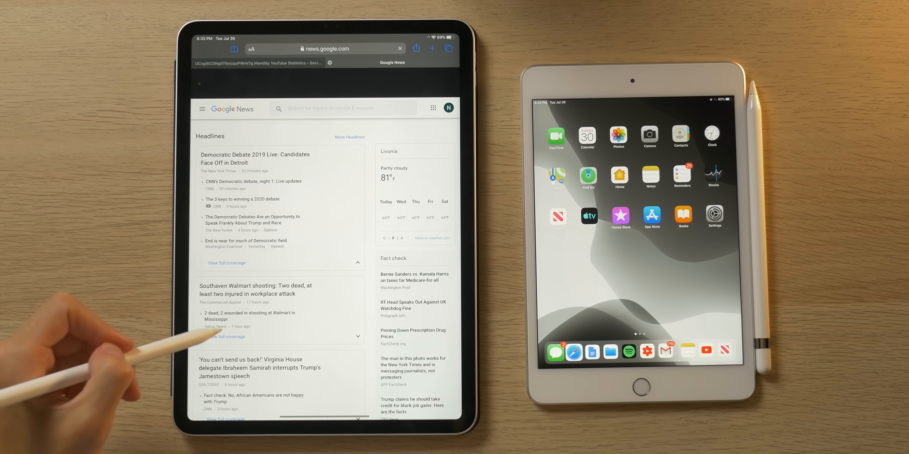
{"action": "scroll", "scroll_direction": "down", "scroll_amount": 3}
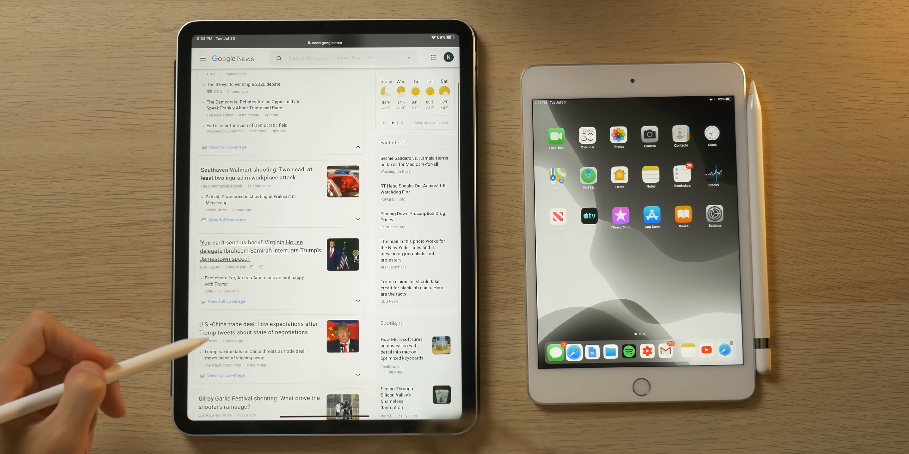
{"action": "left_click", "coordinate": [257, 328]}
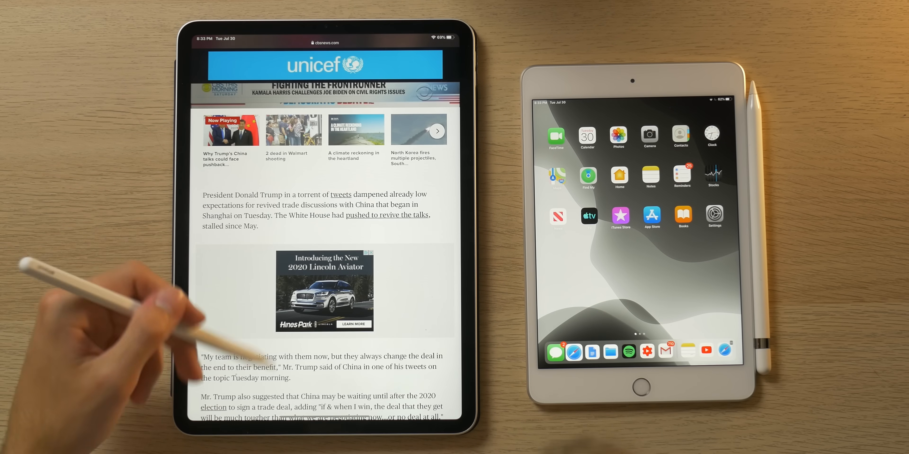
{"action": "scroll", "scroll_direction": "down", "scroll_amount": 3}
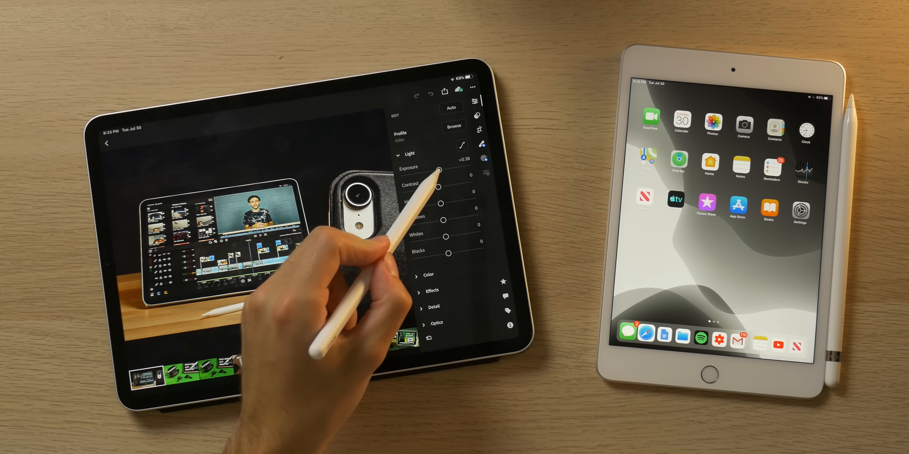
- Raise the desk photo's Exposure slider to about +0.38 in the Light panel
{"action": "left_click_drag", "start_coordinate": [439, 170], "coordinate": [439, 170]}
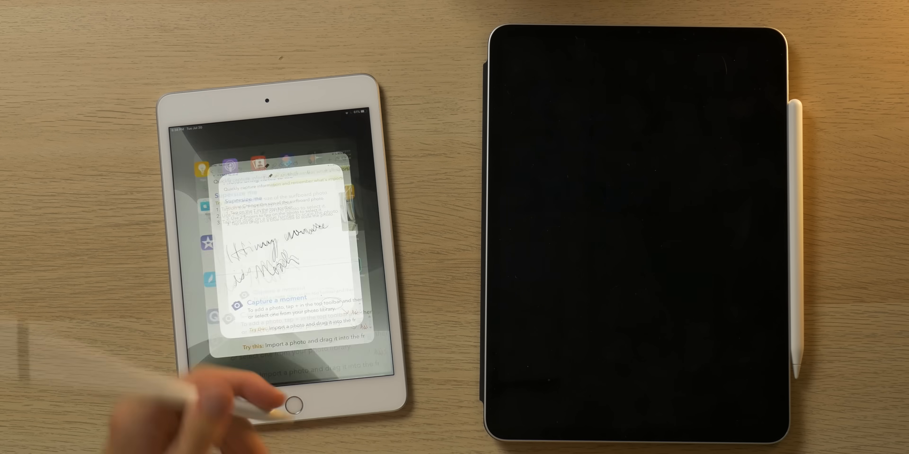
- Leave the Notability welcome note via the Home button after the test scribble
{"action": "left_click", "coordinate": [285, 406]}
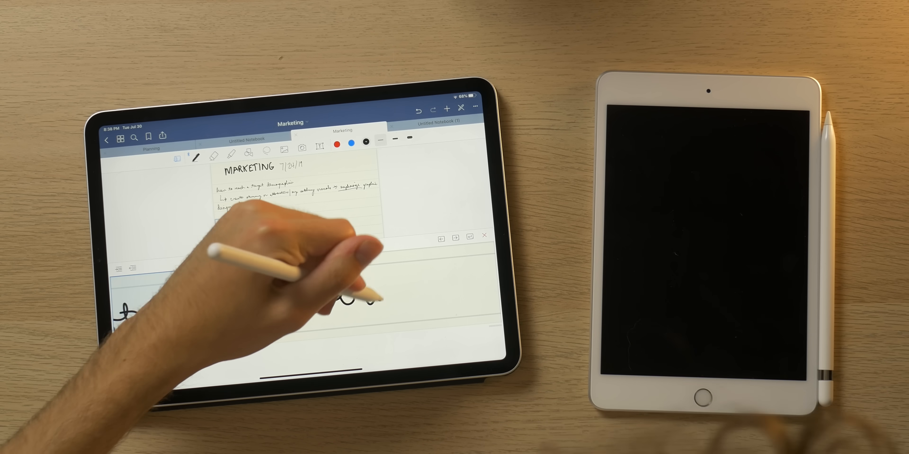
- Handwrite a line of notes under the MARKETING heading with the pen tool
{"action": "left_click_drag", "start_coordinate": [348, 301], "coordinate": [487, 290]}
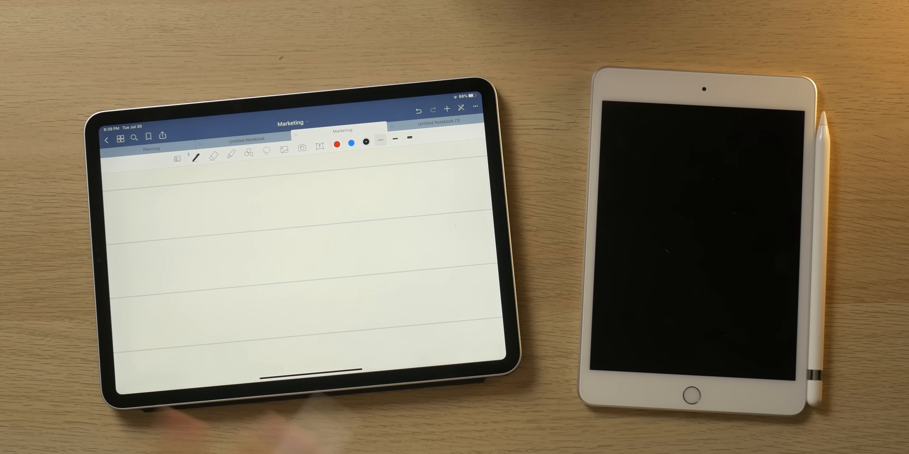
- Draw one large looping pen stroke spanning the empty ruled page
{"action": "left_click_drag", "start_coordinate": [139, 209], "coordinate": [206, 341]}
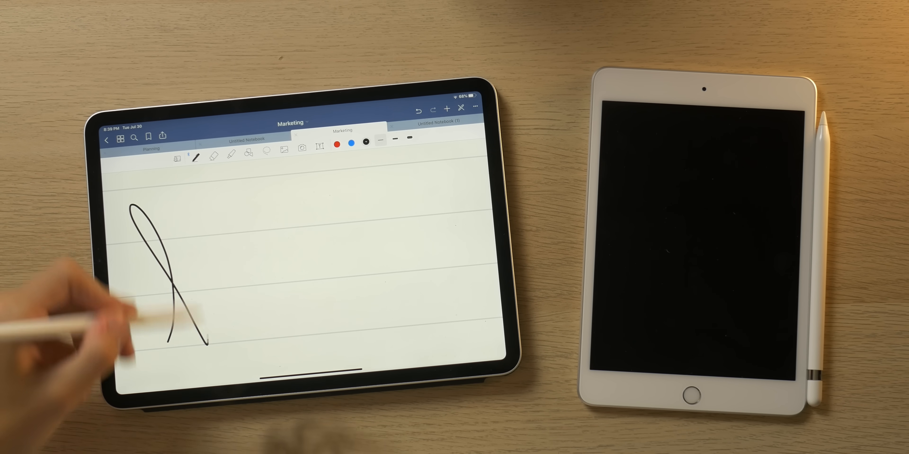
{"action": "left_click_drag", "start_coordinate": [168, 272], "coordinate": [400, 273]}
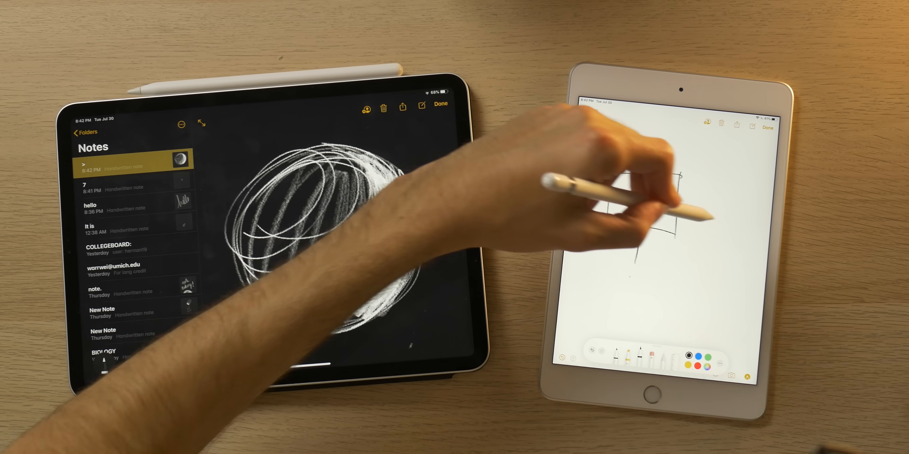
- Sketch the second overlapping box in the Notes note on the iPad mini
{"action": "left_click_drag", "start_coordinate": [666, 174], "coordinate": [701, 272]}
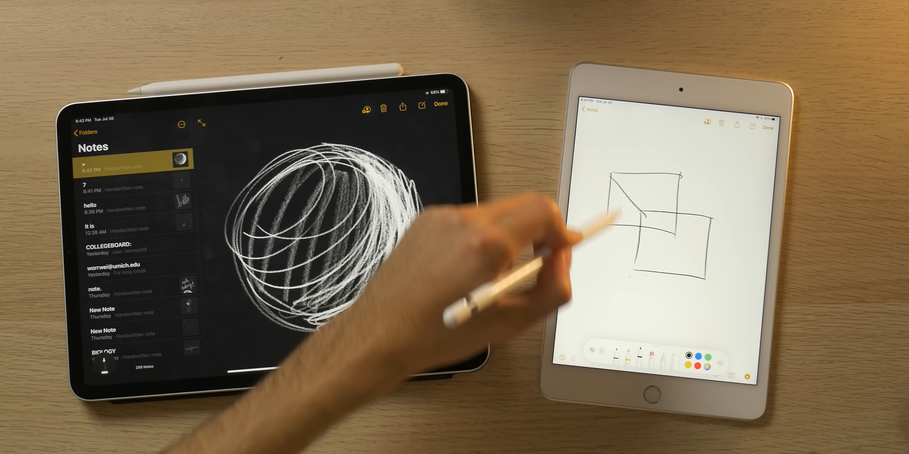